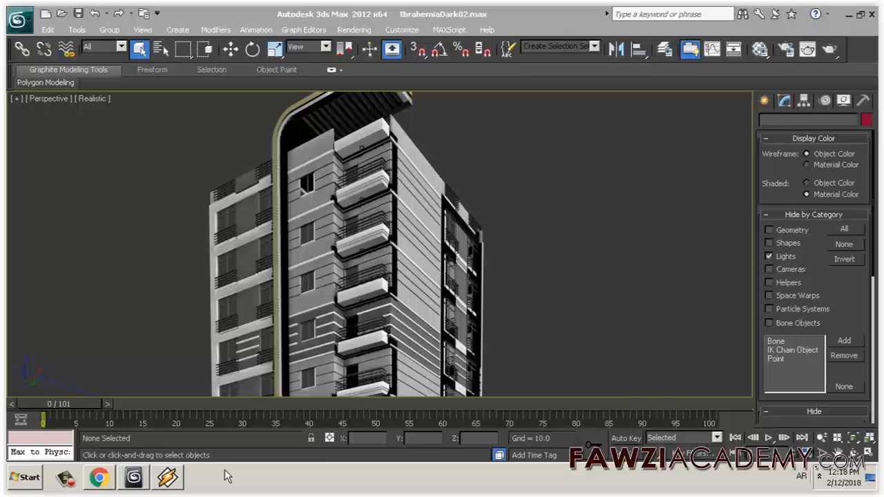
- Open the application menu for the IbrahemiaDark02 building model to show file commands
left_click(19, 18)
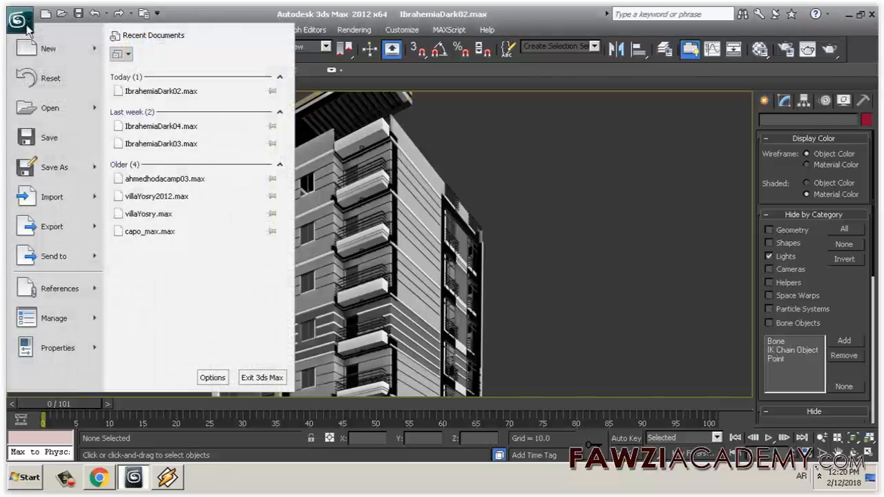
mouse_move(52, 136)
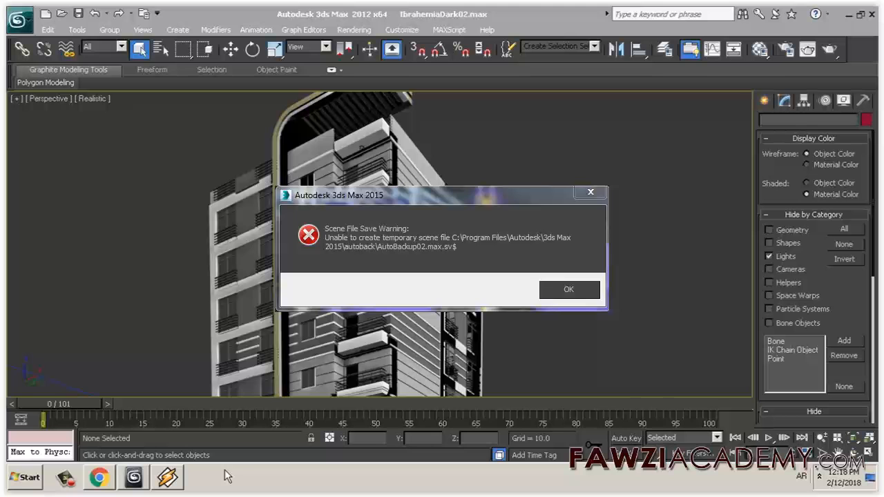
- Dismiss the autoback save warning and open Computer from the Start menu
left_click(568, 289)
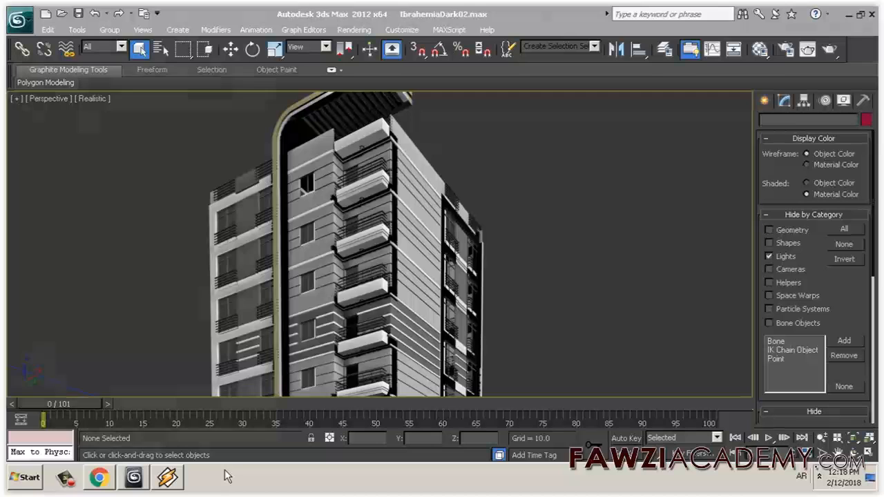
left_click(25, 477)
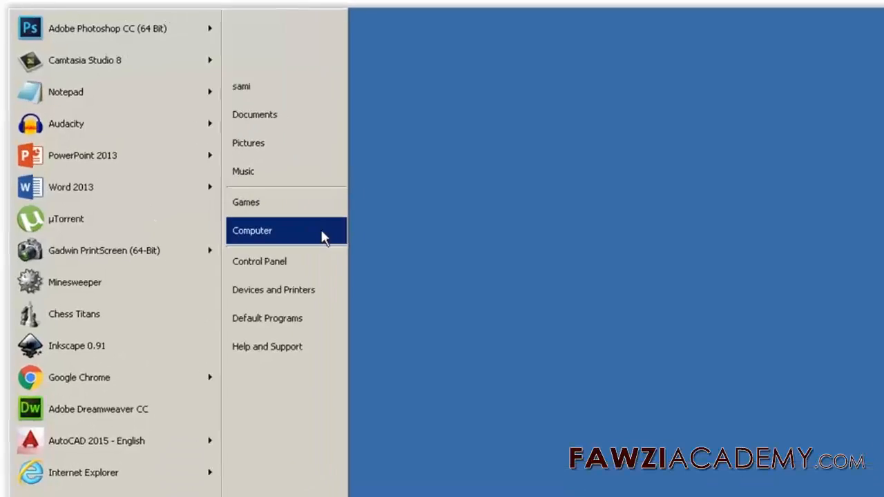
left_click(252, 231)
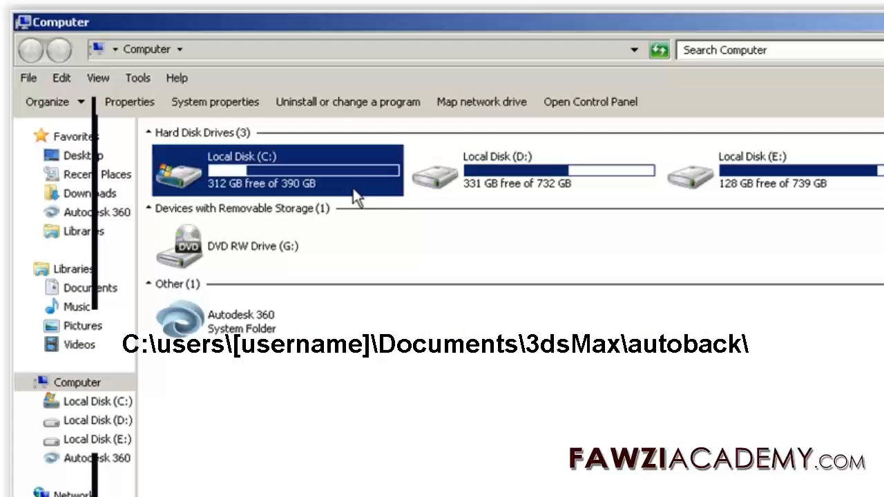
- Browse to the 3dsMax autoback folder, sort by Date modified, and right-click the older backups
double_click(276, 170)
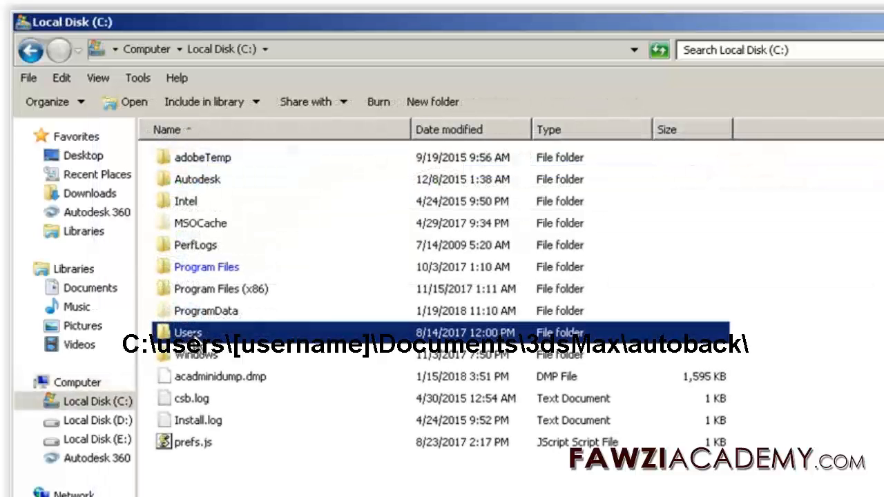
double_click(188, 332)
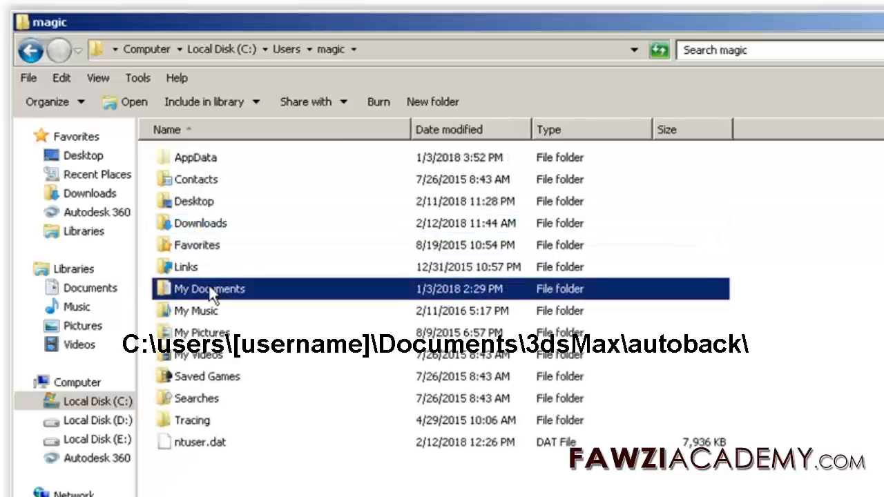
double_click(210, 289)
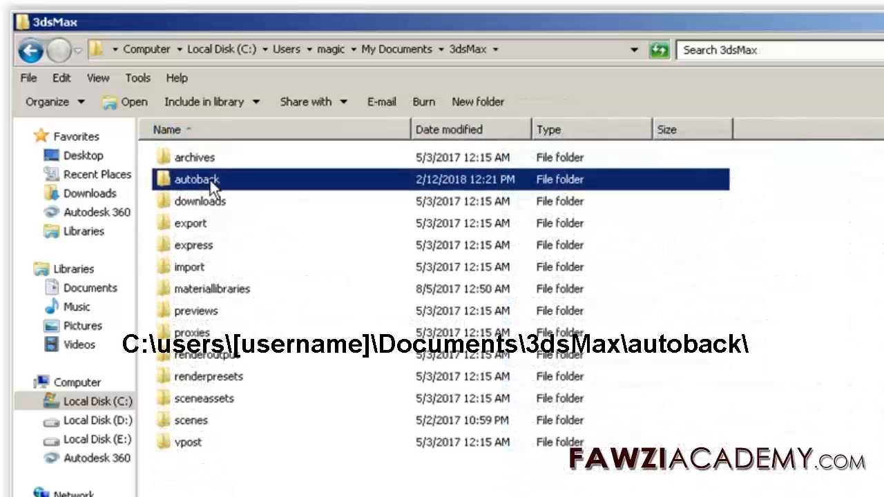
double_click(197, 179)
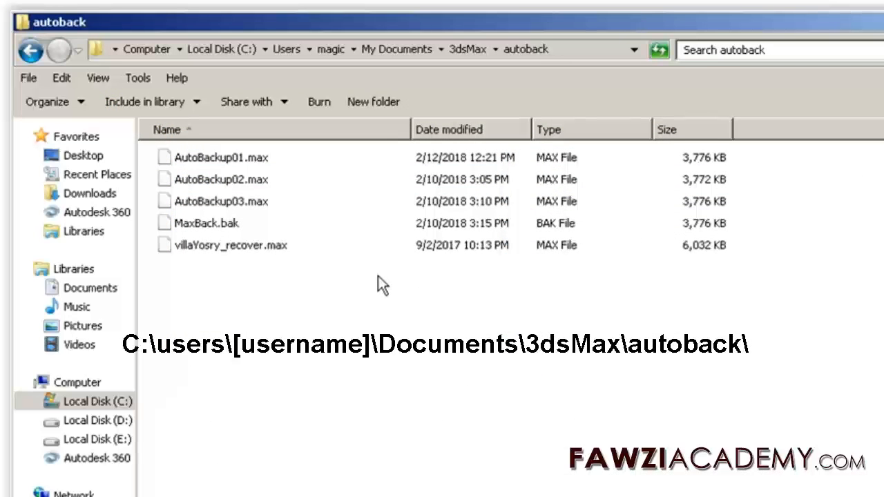
left_click(448, 129)
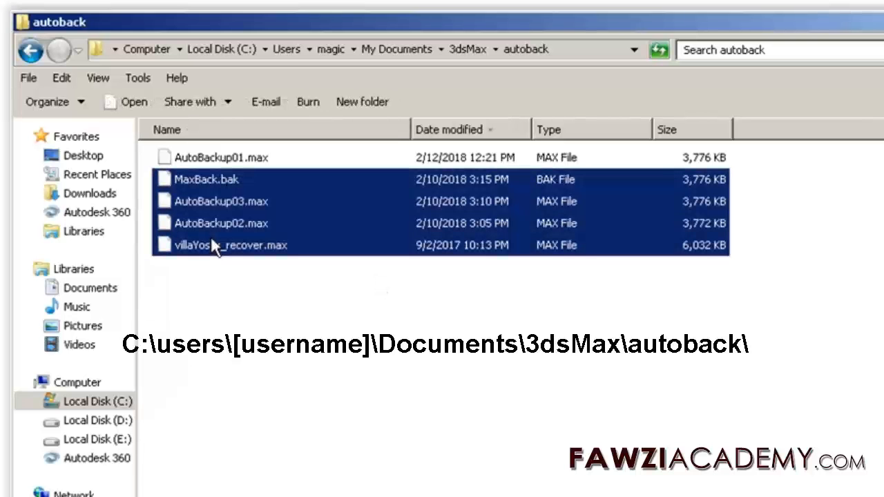
right_click(221, 245)
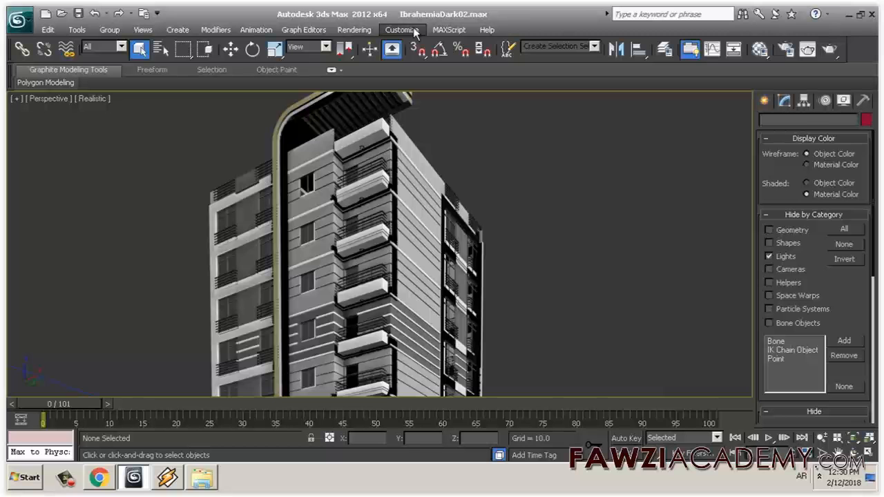
- In Customize > Configure User Paths, select the AutoBackup path and choose Modify
left_click(403, 29)
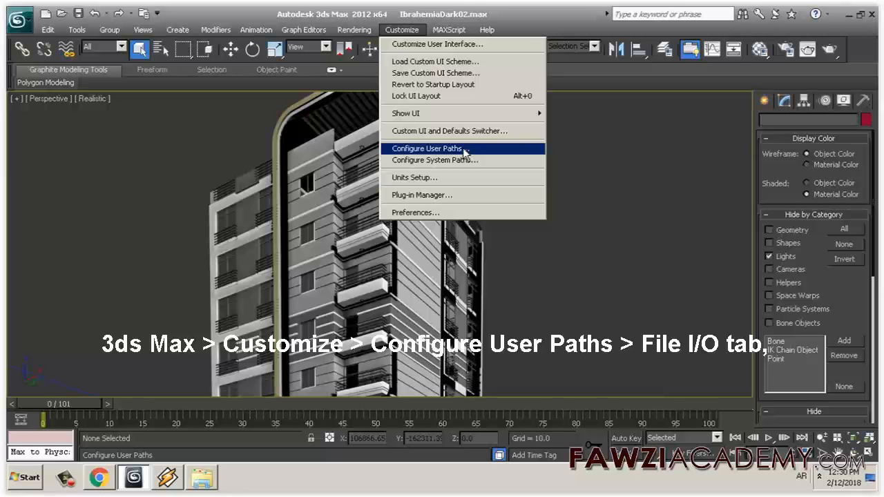
left_click(426, 148)
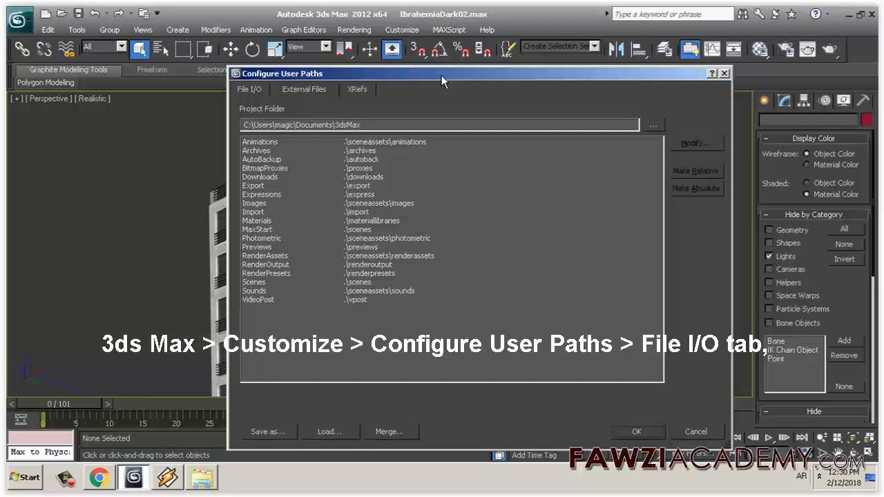
left_click(261, 159)
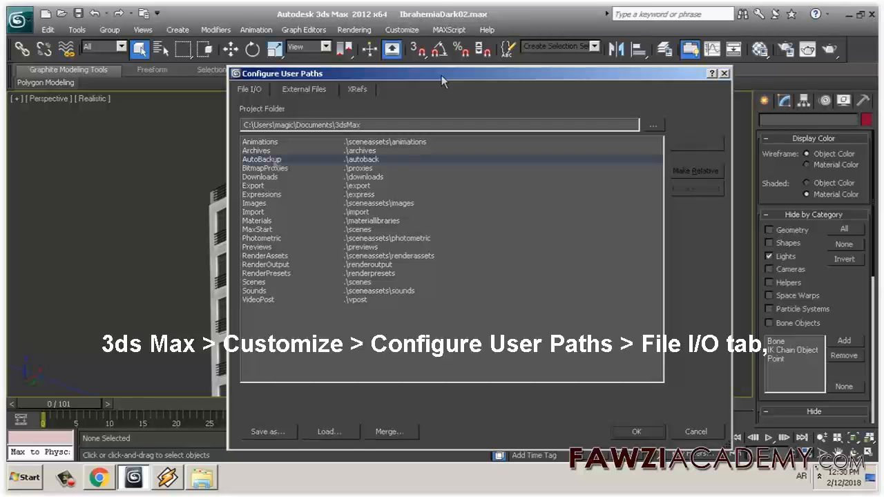
left_click(262, 159)
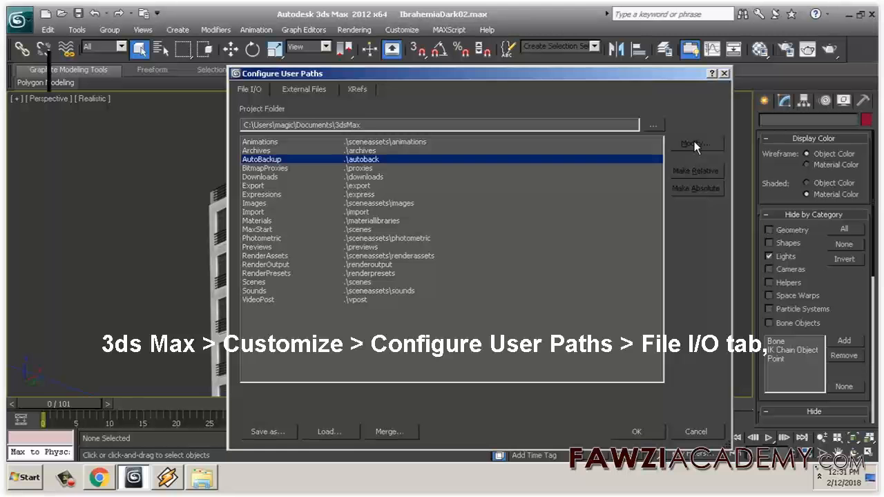
left_click(696, 144)
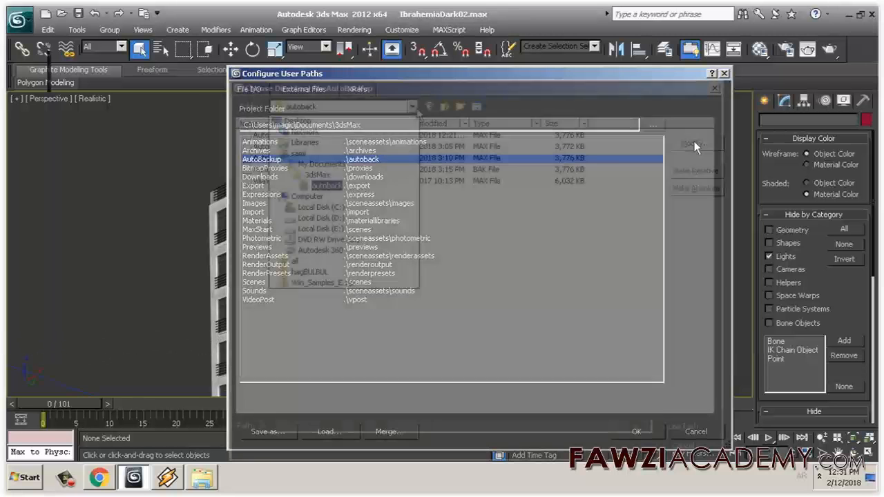